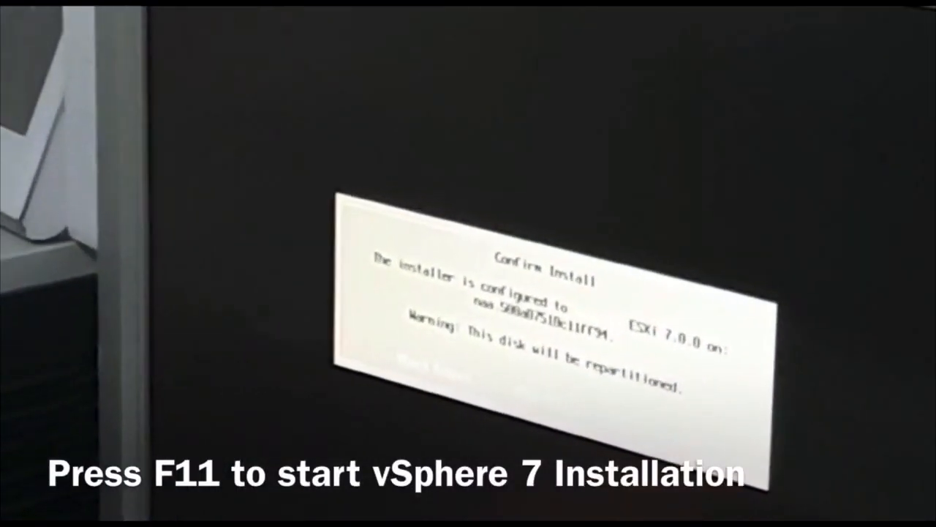
- Confirm installing ESXi 7.0.0 onto the selected disk so repartitioning and installation begin
{"action": "key", "text": "f11"}
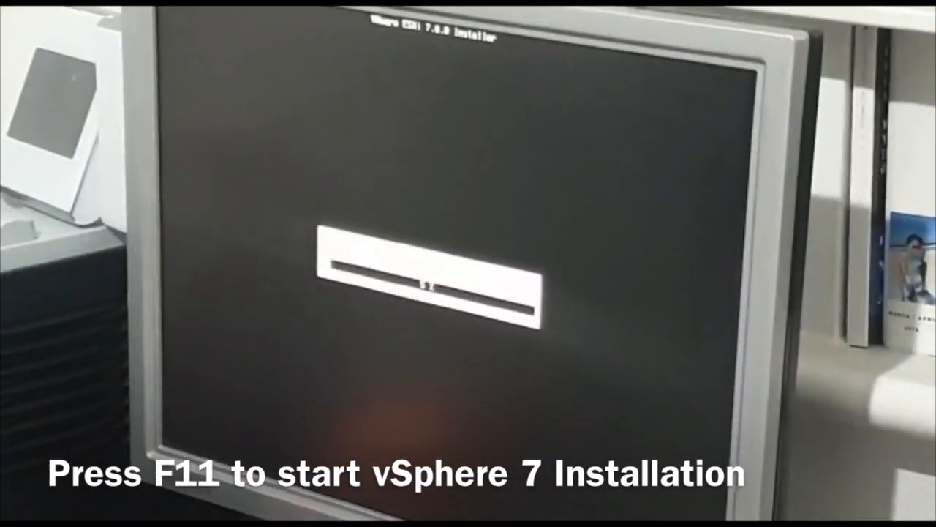